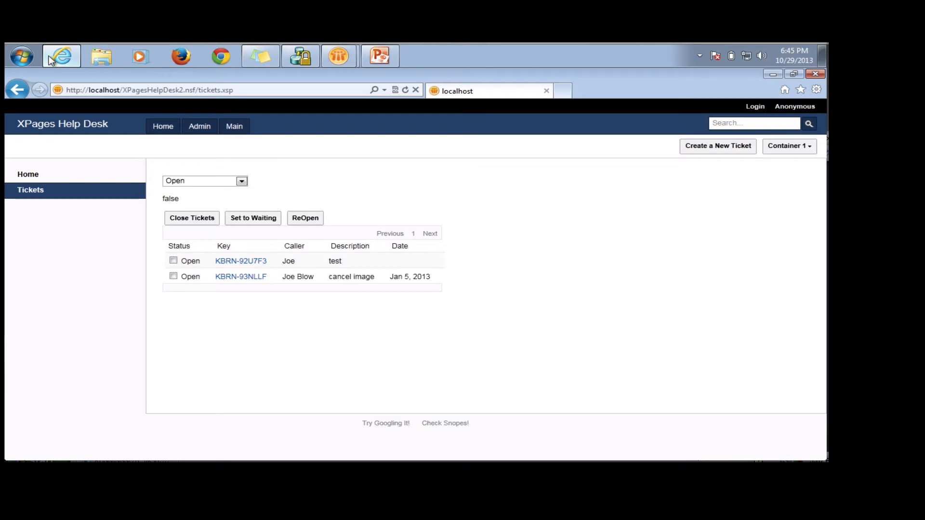
mouse_move(148, 76)
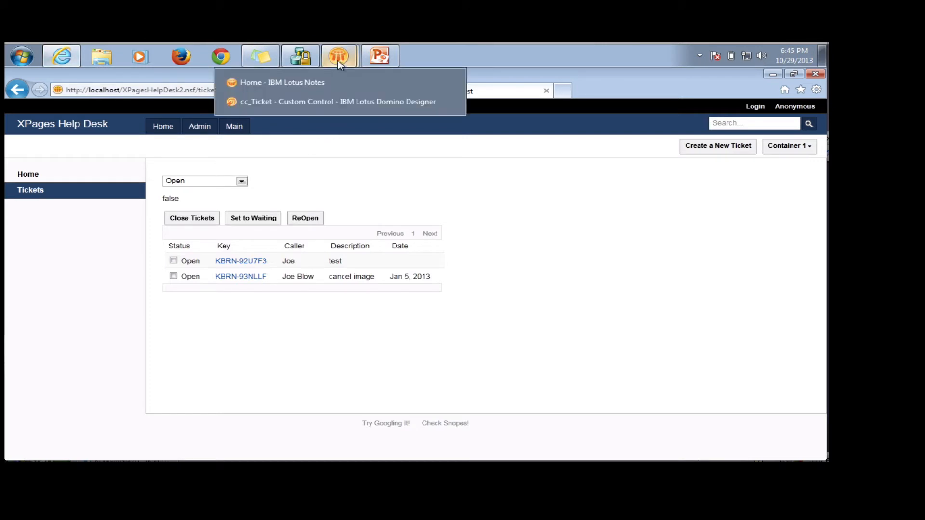
- Return to the cc_Ticket custom control design and bring up the side-panel choices
left_click(346, 103)
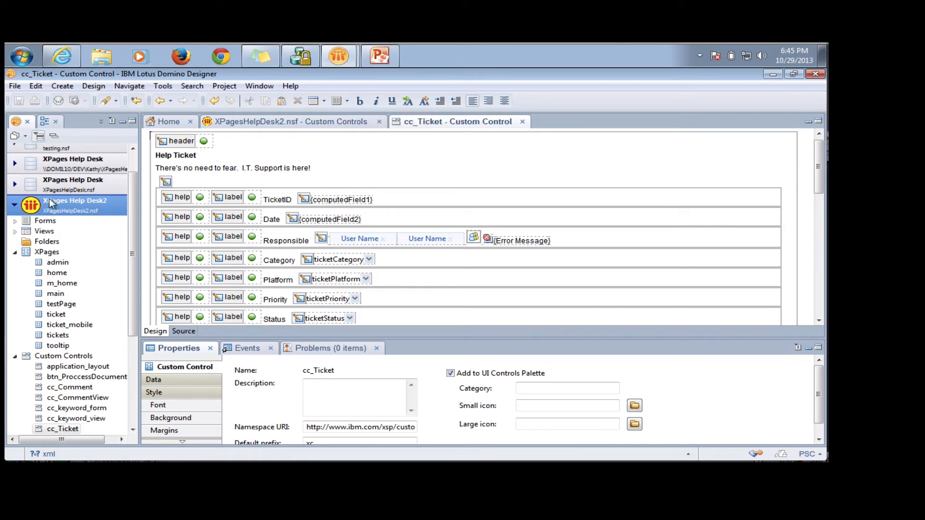
left_click(101, 121)
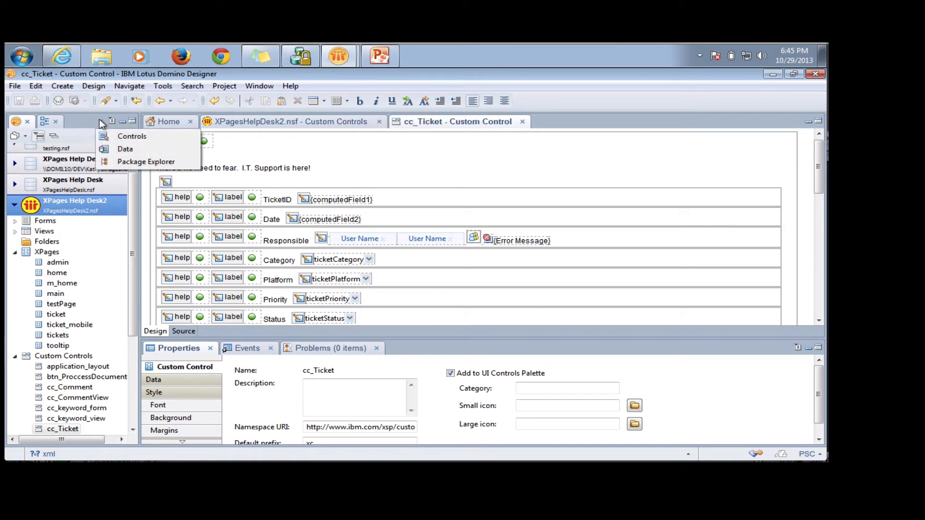
mouse_move(131, 138)
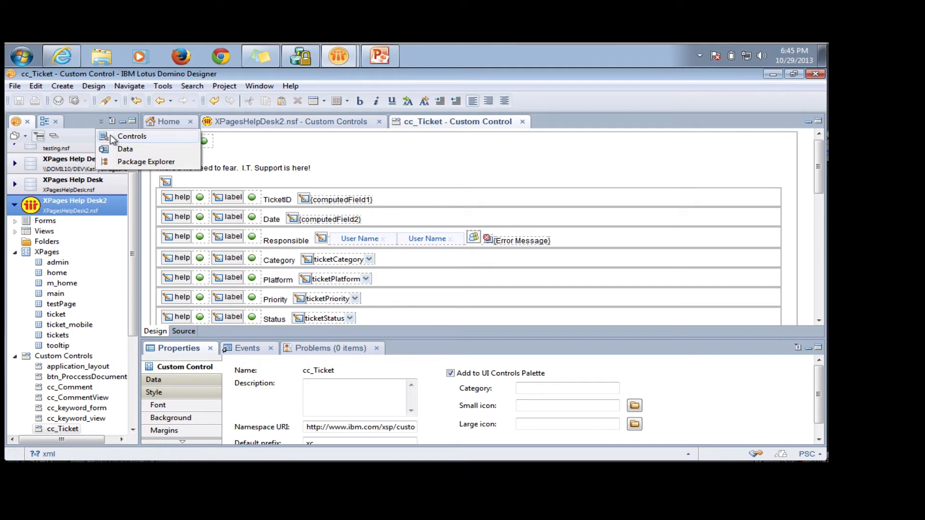
- Show the Controls palette with the Extension Library controls in the side panel
left_click(125, 135)
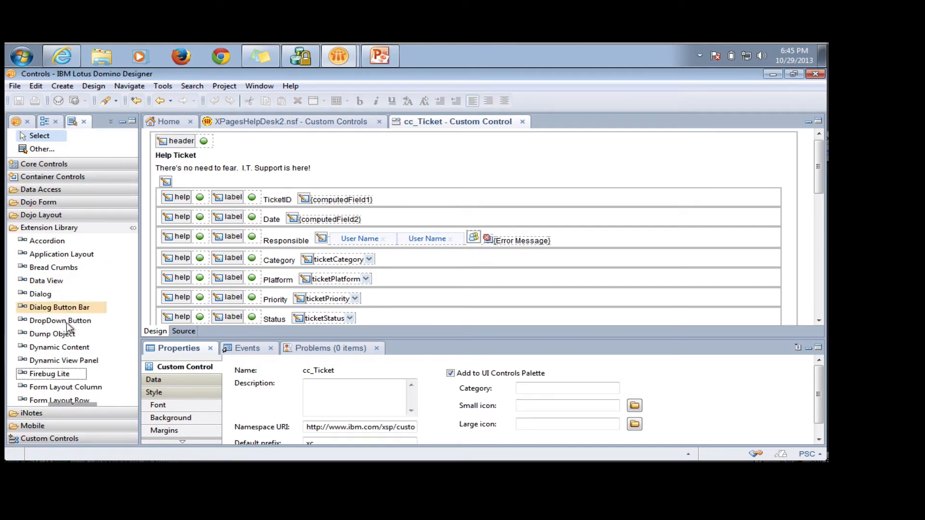
mouse_move(46, 240)
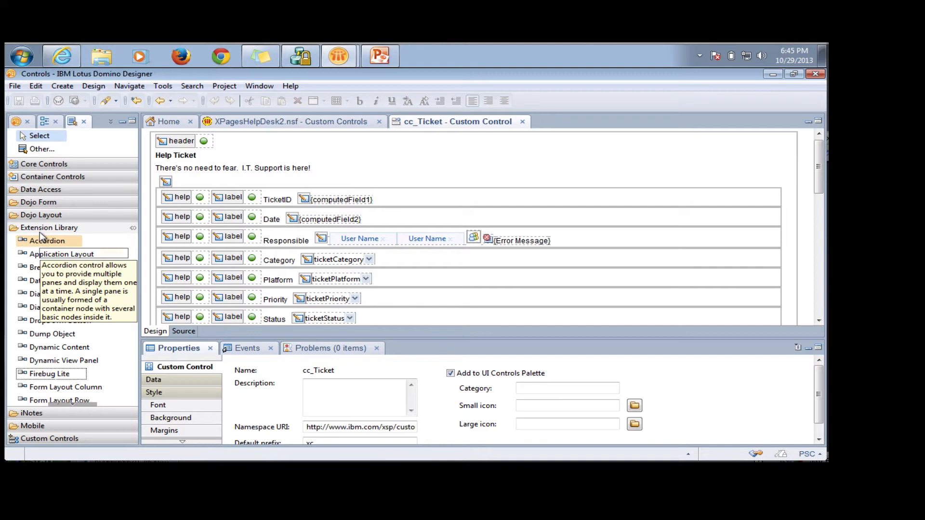
mouse_move(50, 374)
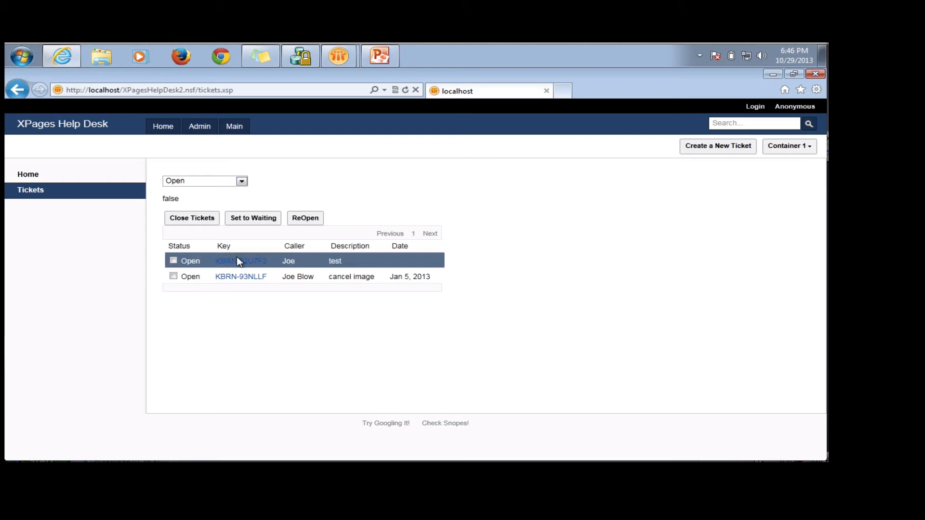
- Open help ticket KBRN-92U7F3 from the tickets list in Internet Explorer
left_click(241, 260)
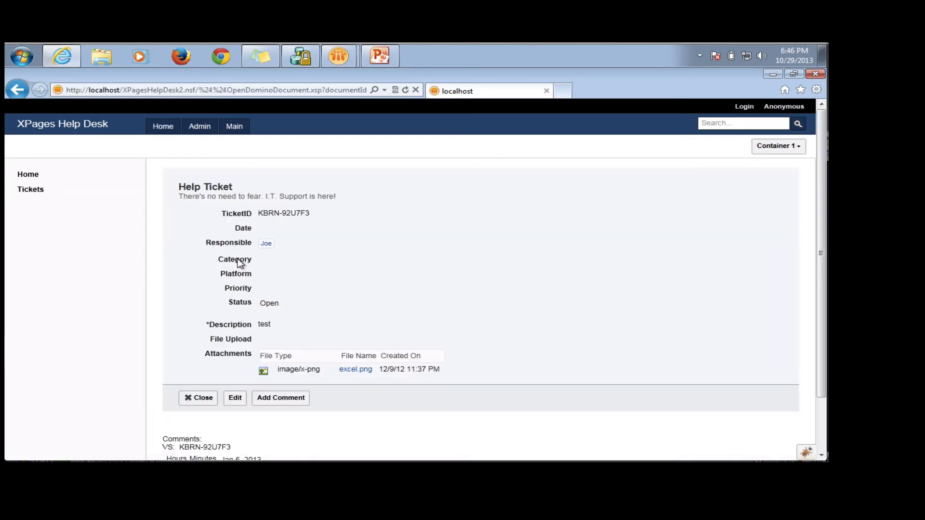
mouse_move(481, 261)
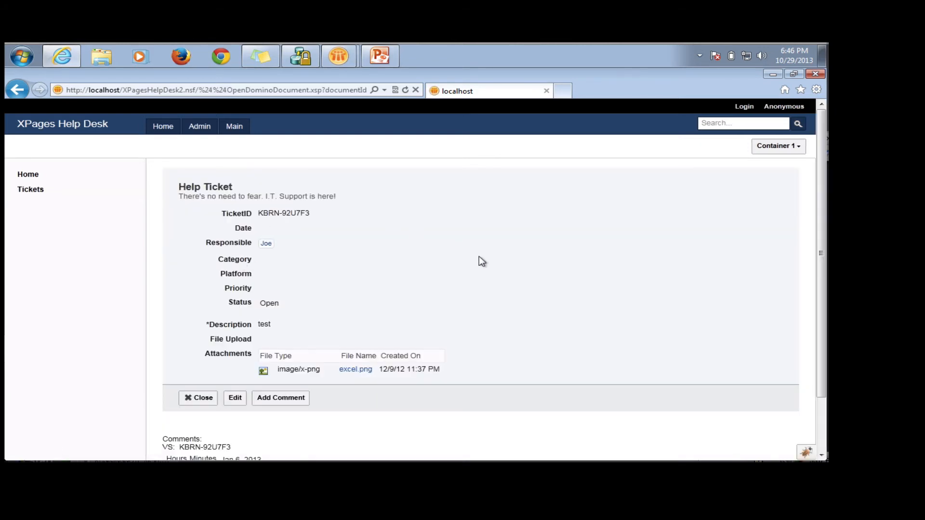
mouse_move(792, 449)
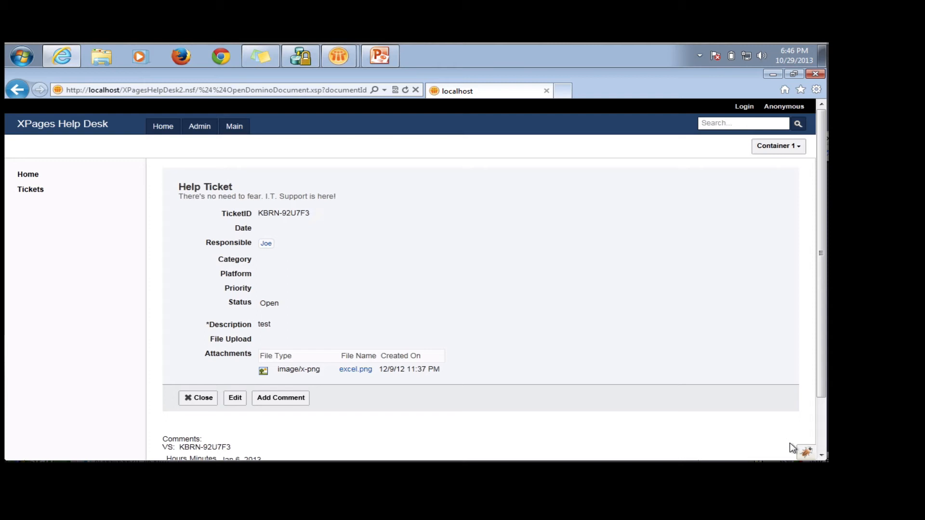
mouse_move(787, 440)
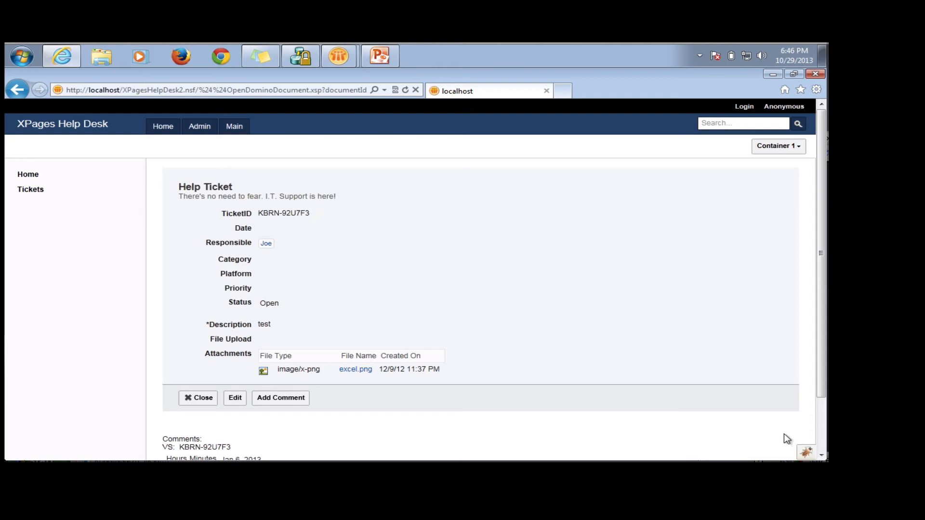
mouse_move(83, 71)
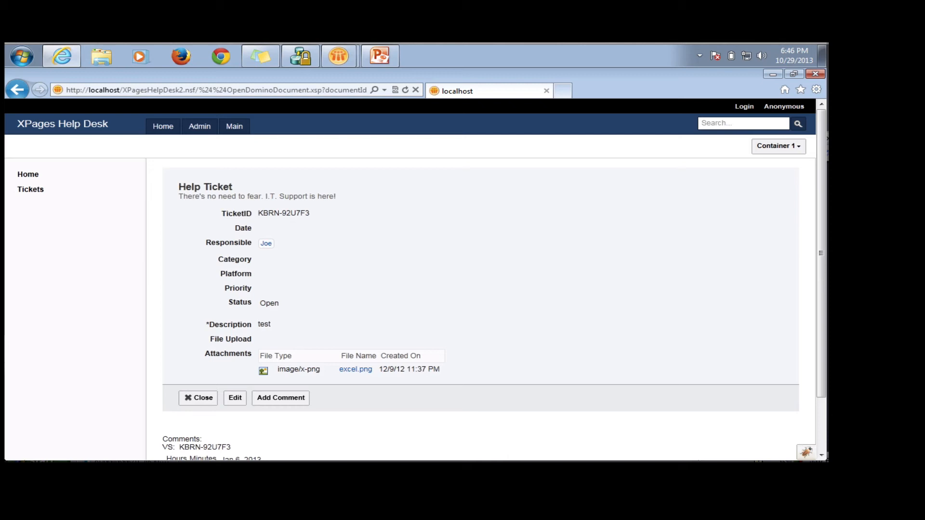
- Show the page's CSS rules in the Firebug Lite panel beneath ticket KBRN-92U7F3
left_click(808, 454)
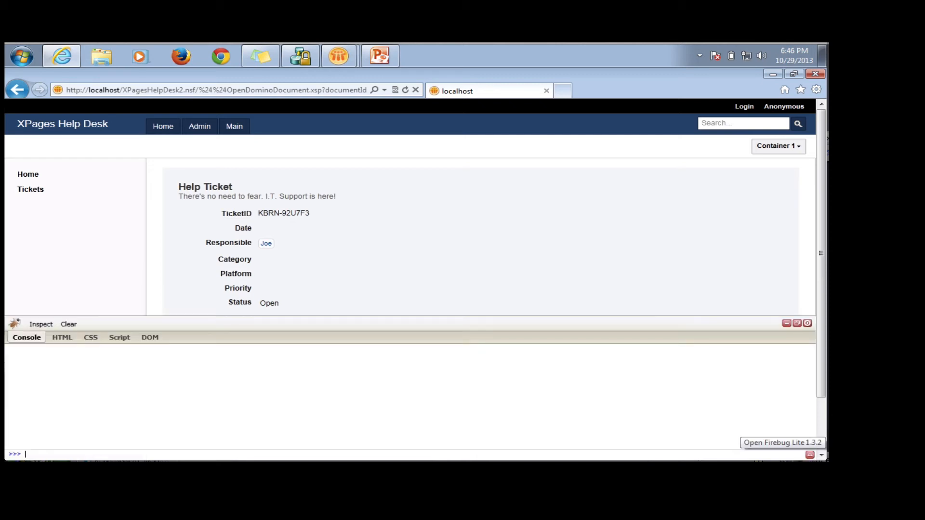
mouse_move(36, 324)
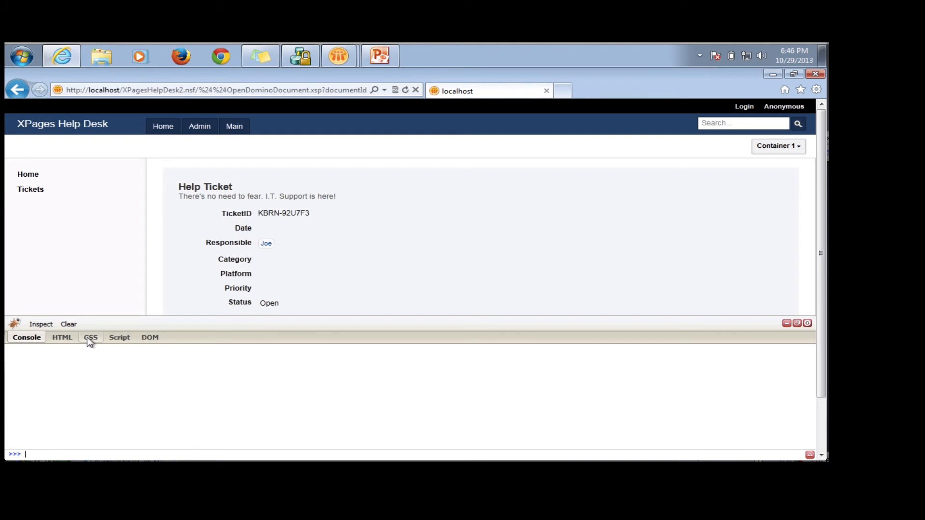
left_click(91, 337)
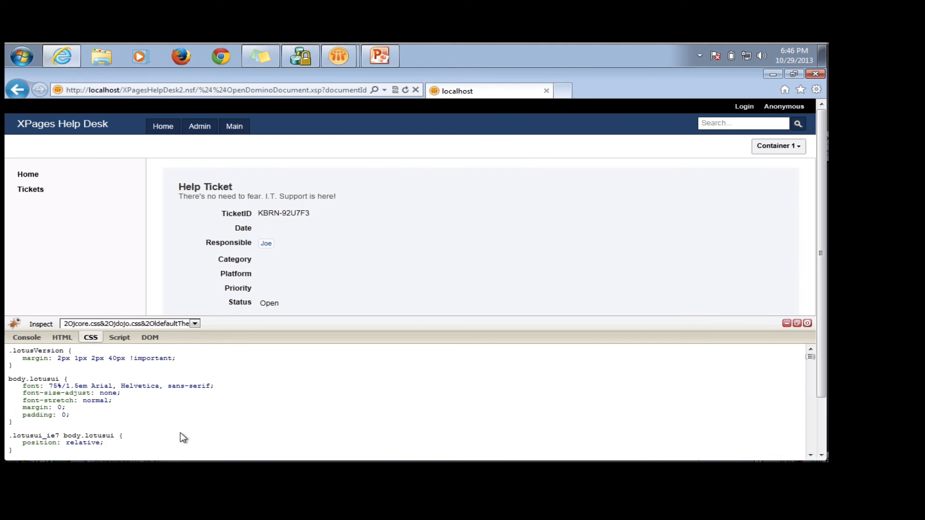
mouse_move(62, 57)
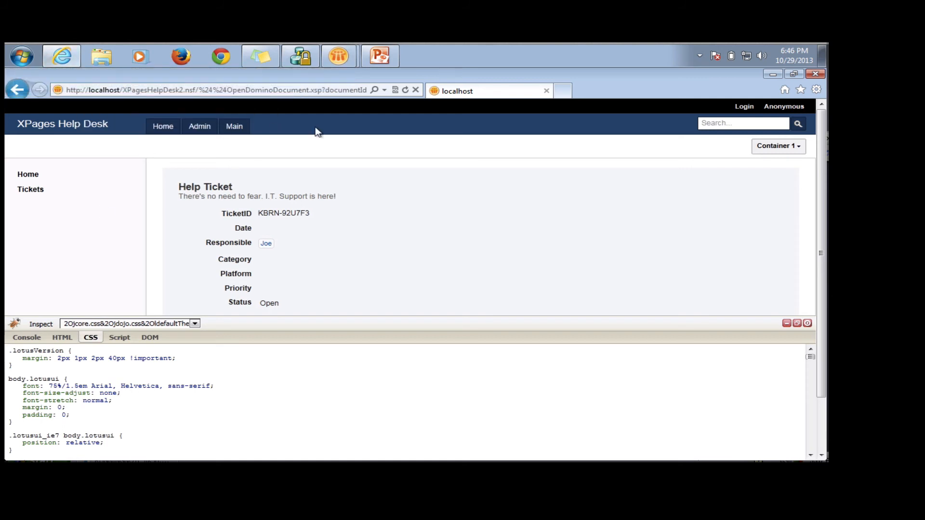
mouse_move(340, 56)
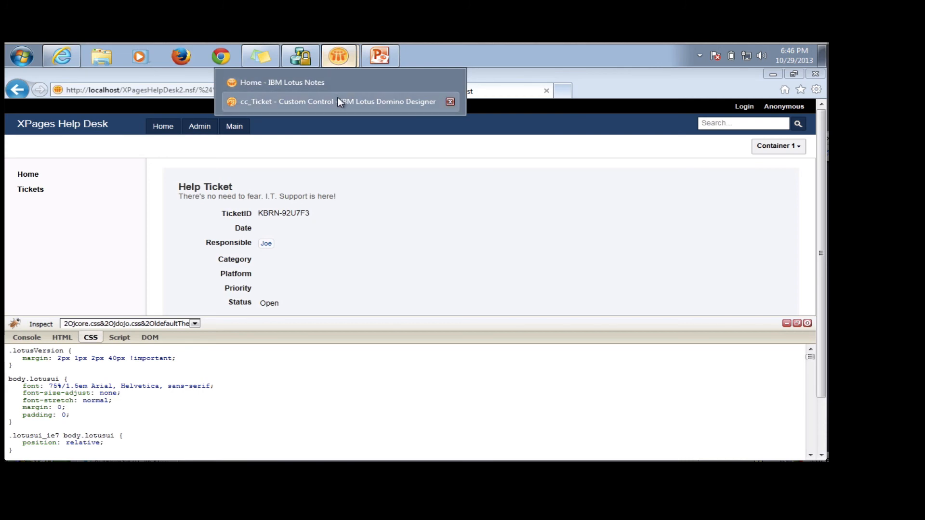
- Return to the cc_Ticket design showing the firebugLite1 control at its top
left_click(337, 102)
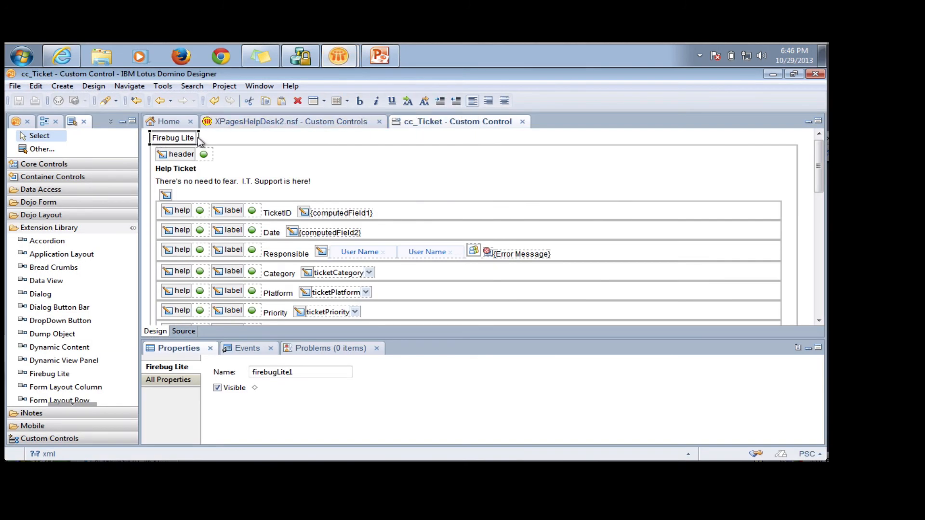
mouse_move(181, 139)
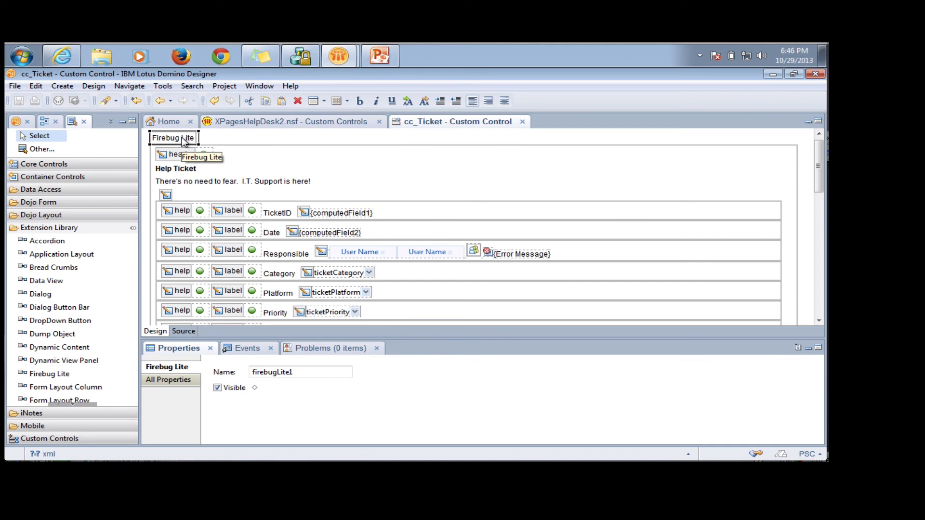
mouse_move(184, 154)
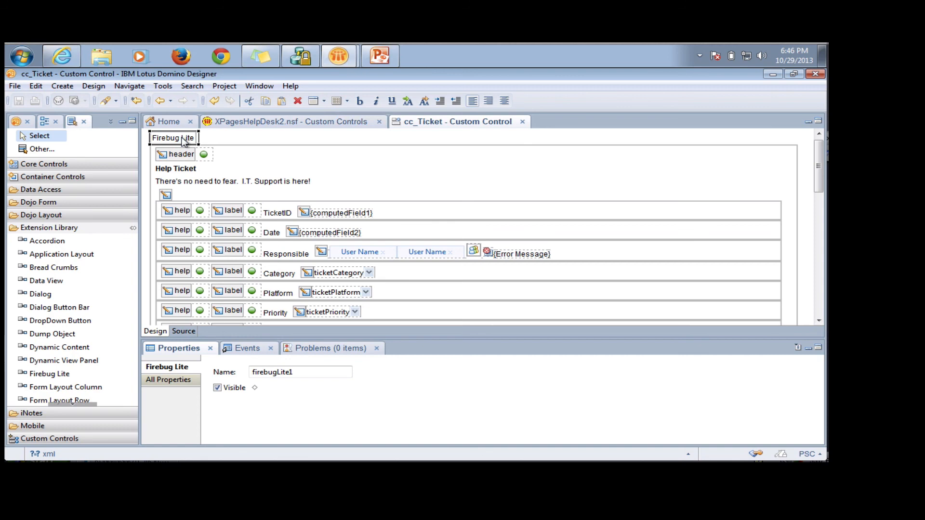